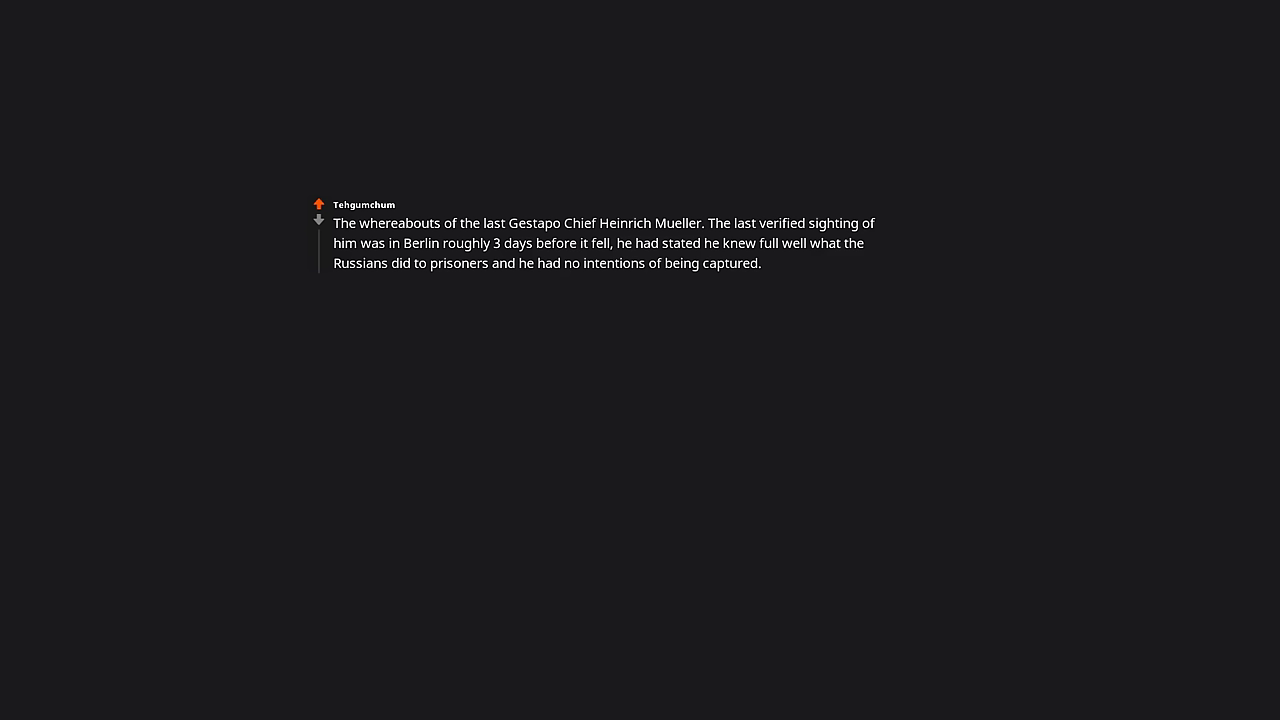
text(As chief of the Gestapo he more than likely had access to foreign documents as well as ways to replicate them. Both the CIA and the KGB spent time looking for him but no trace has ever been found)
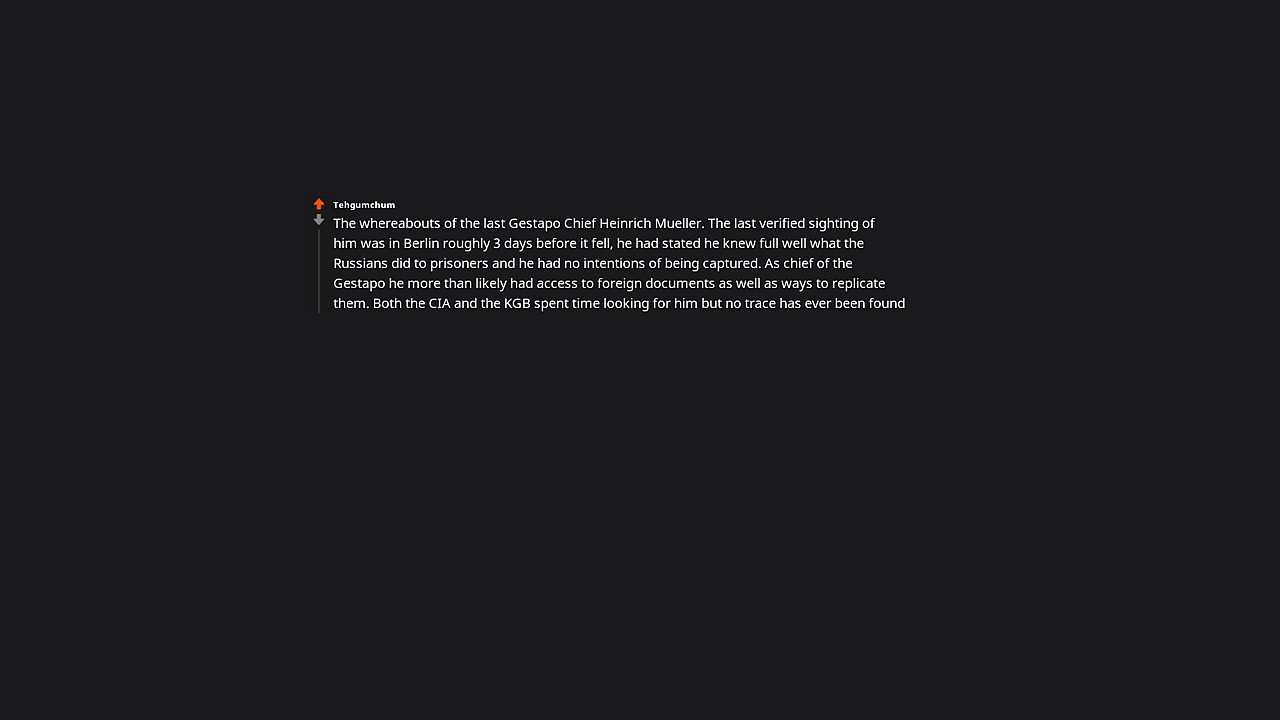